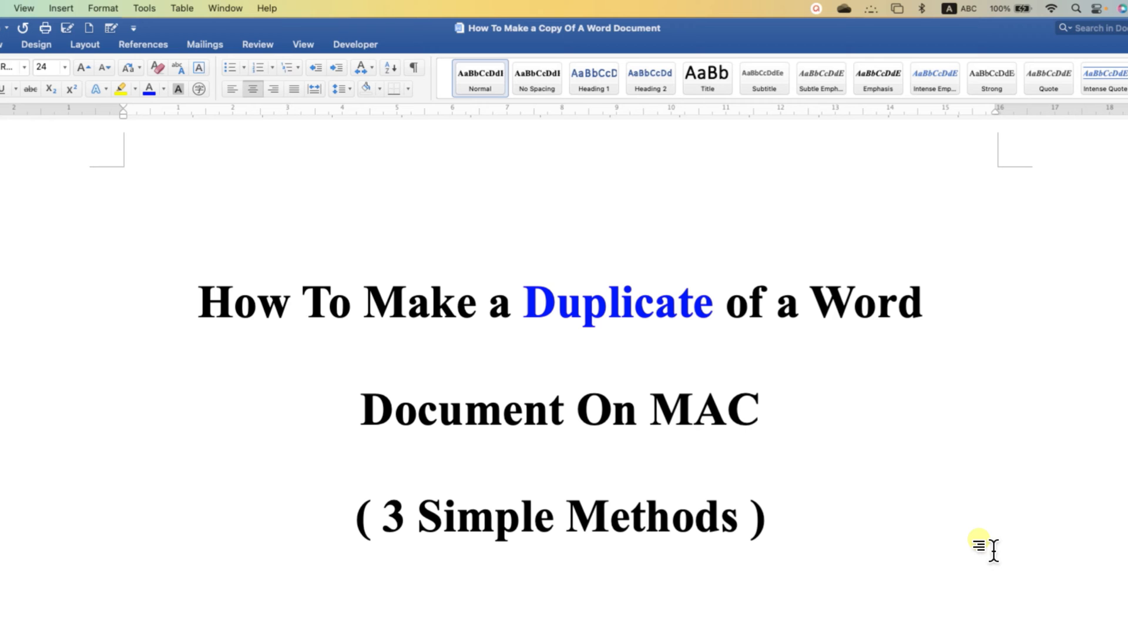
pyautogui.moveTo(781, 524)
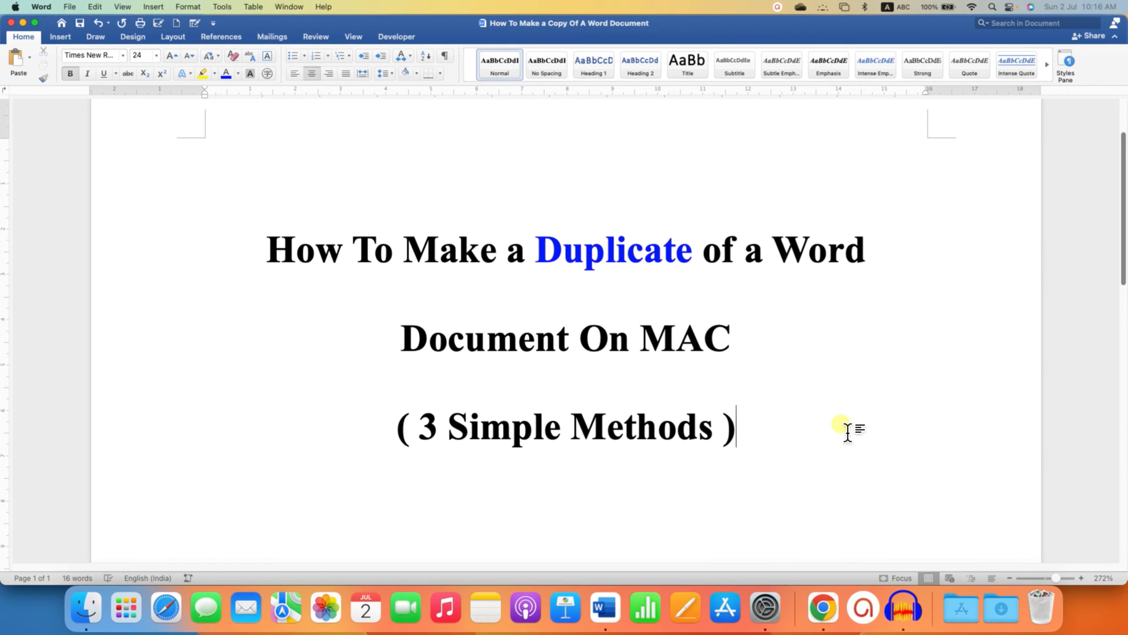
pyautogui.moveTo(781, 432)
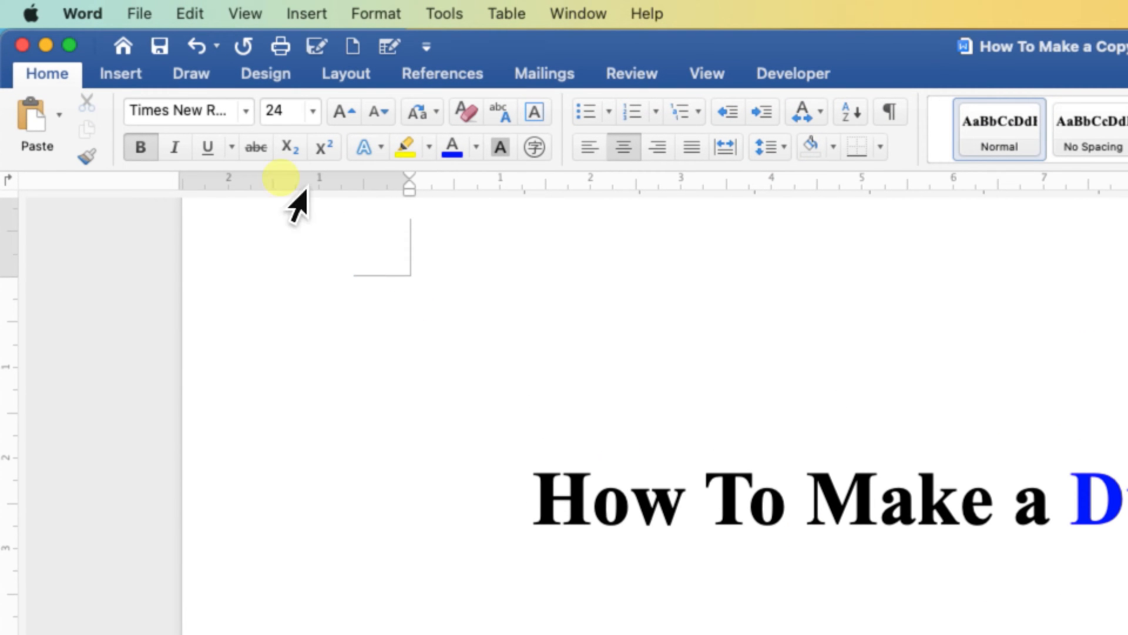
# Open the Save As dialog from Word's File menu
pyautogui.click(138, 13)
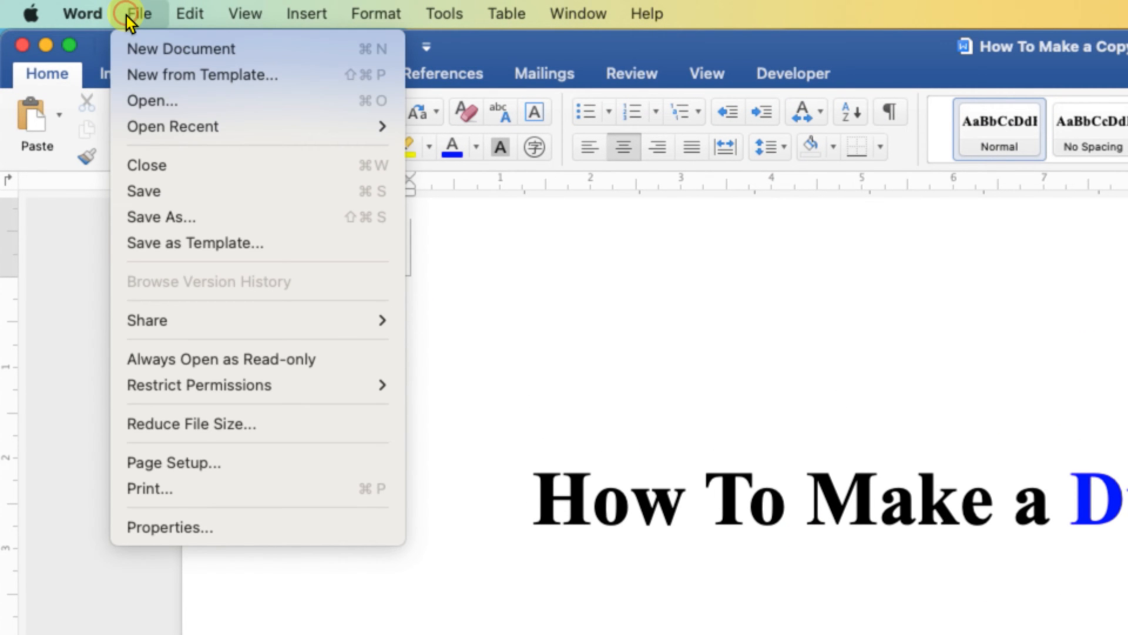
pyautogui.moveTo(151, 217)
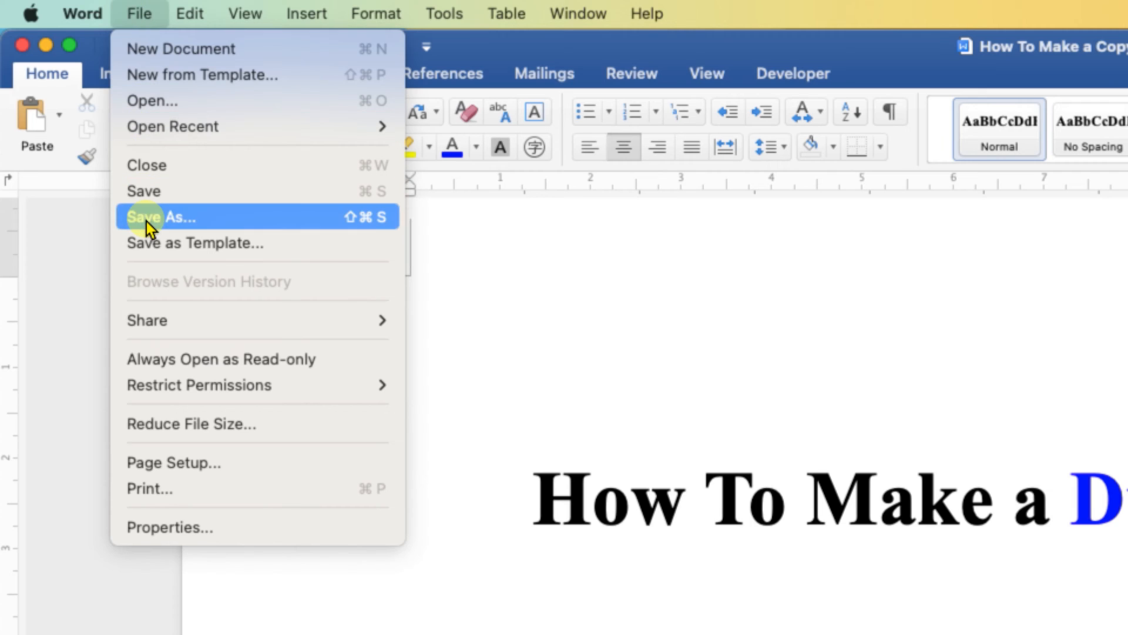
pyautogui.moveTo(243, 232)
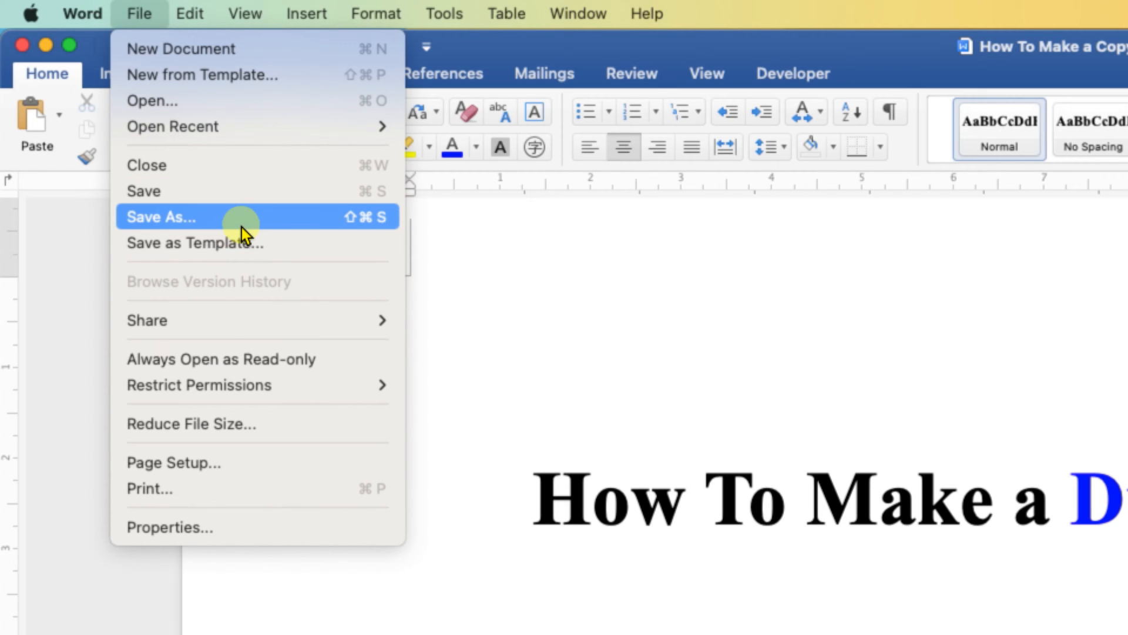
pyautogui.moveTo(268, 232)
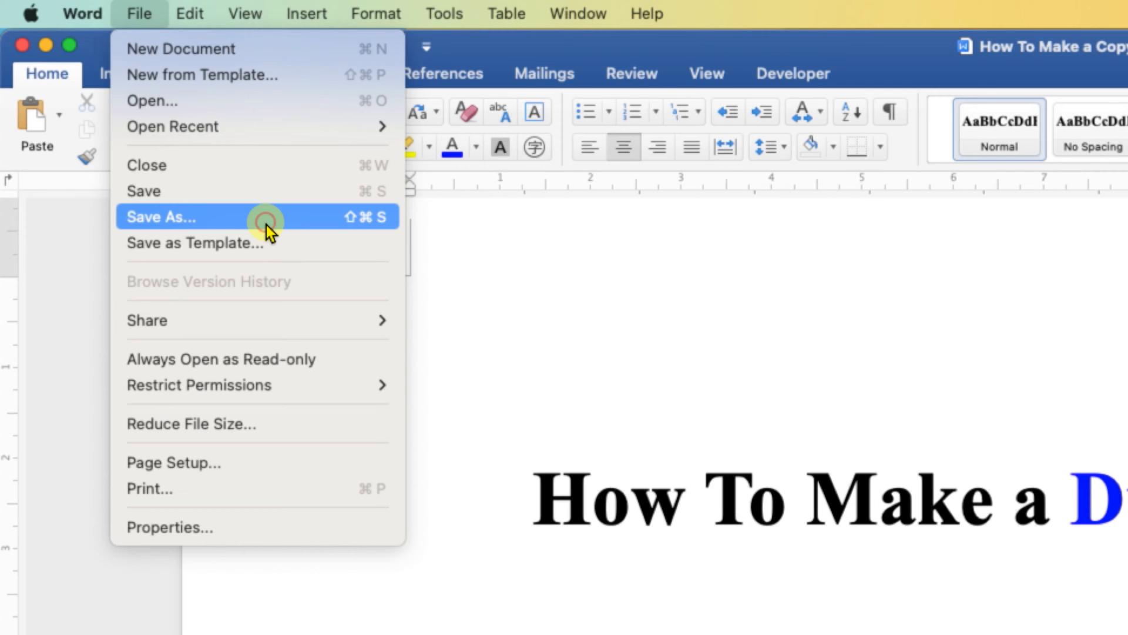
pyautogui.click(161, 217)
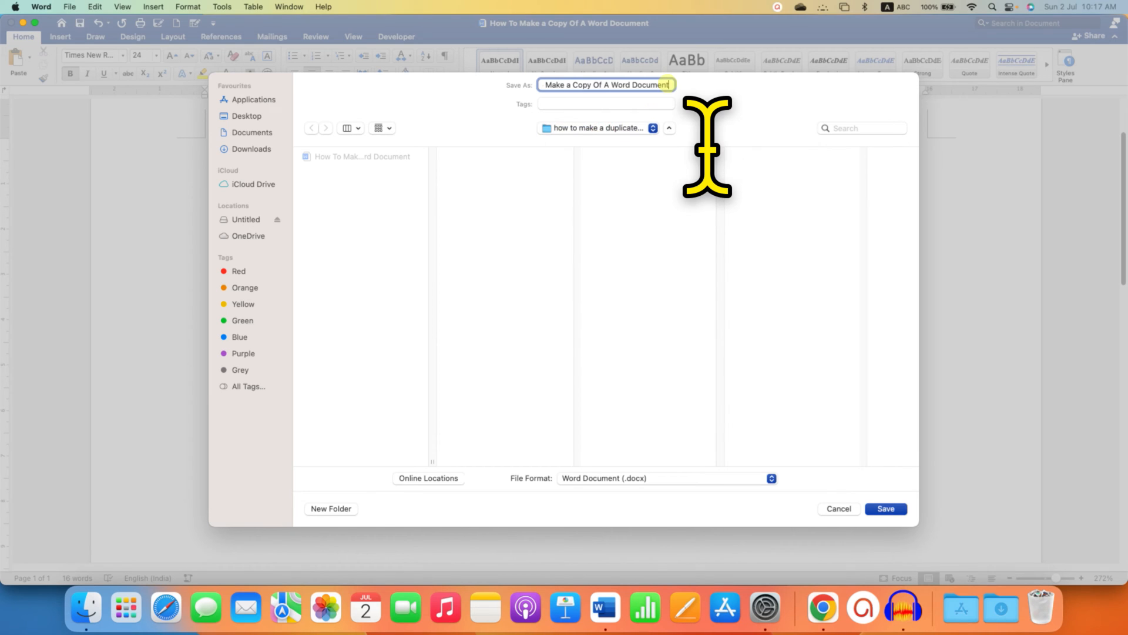
pyautogui.moveTo(900, 302)
pyautogui.write('1')
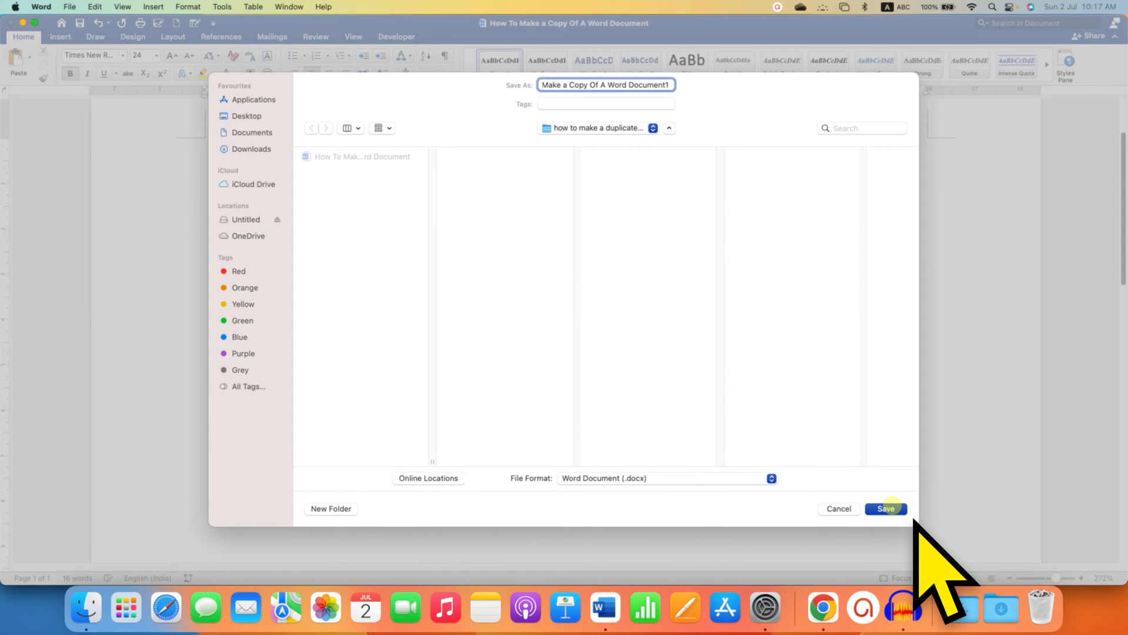
# Save the copy as 'Make a Copy Of A Word Document1' in the same folder
pyautogui.click(885, 509)
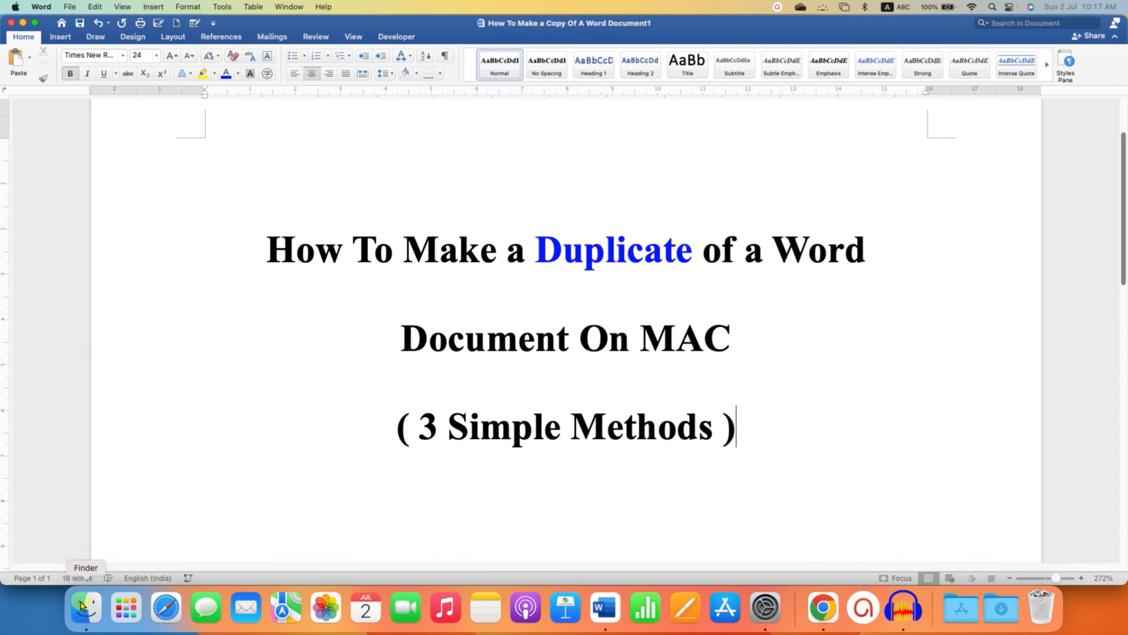
# Open the project folder in Finder showing the original and the copy ending in 1
pyautogui.click(84, 607)
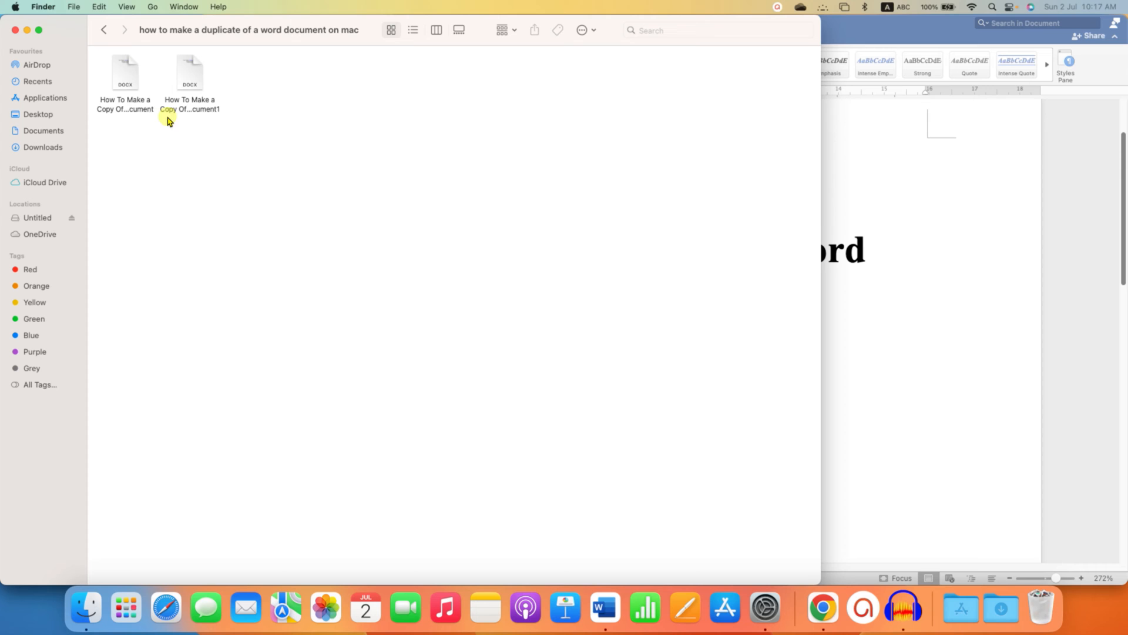
pyautogui.click(125, 71)
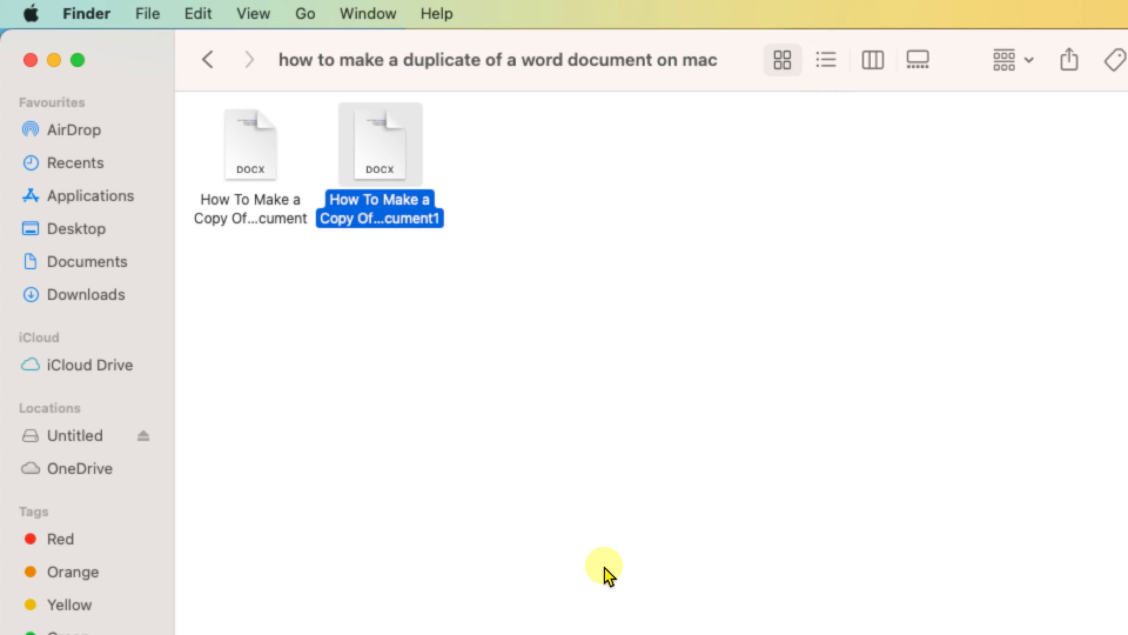
pyautogui.click(547, 475)
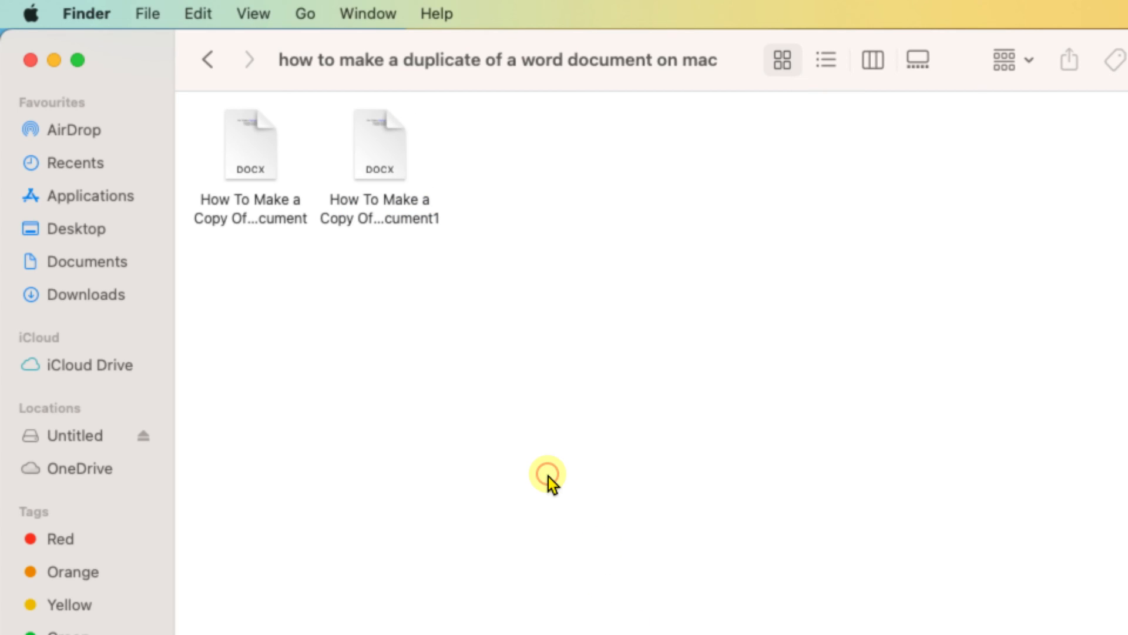
pyautogui.moveTo(279, 224)
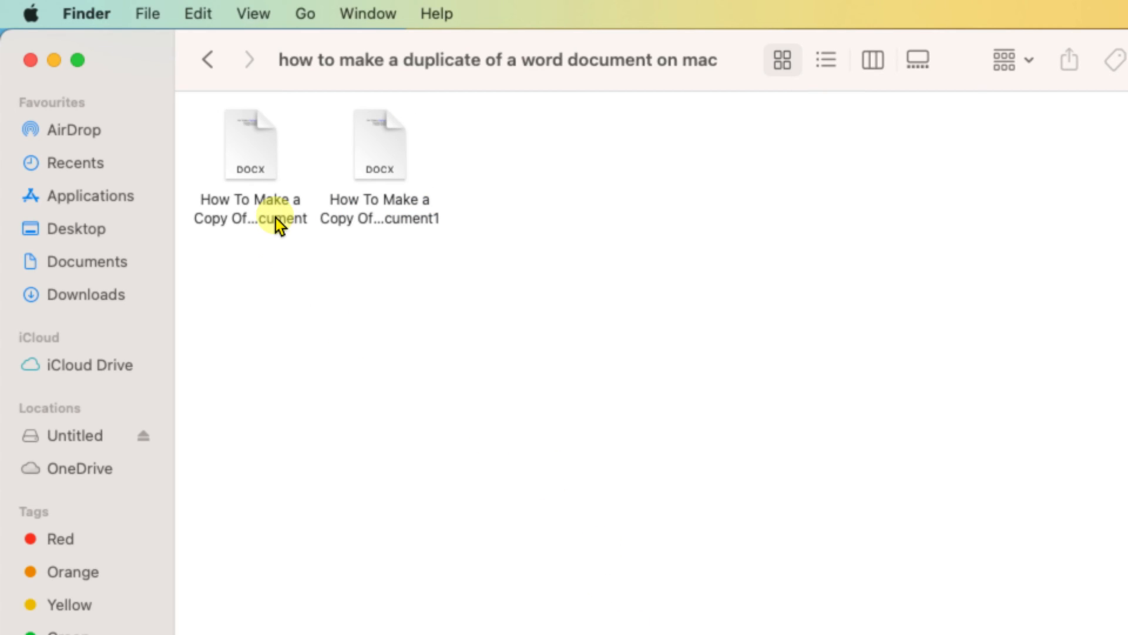
# Select the original .docx document in the Finder folder
pyautogui.click(250, 144)
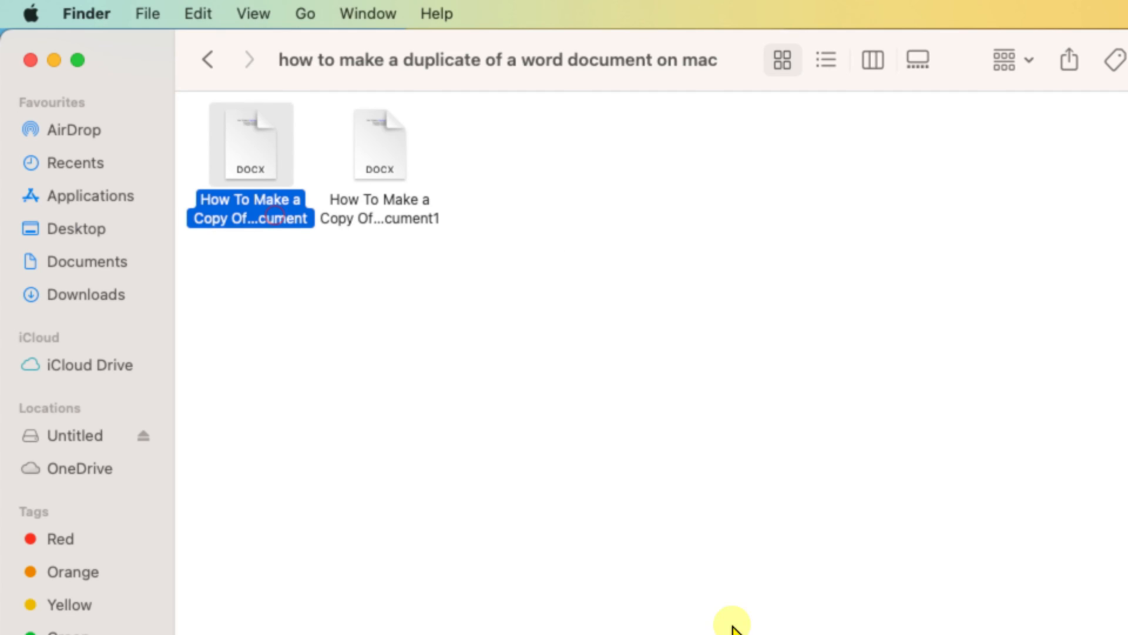
pyautogui.moveTo(833, 626)
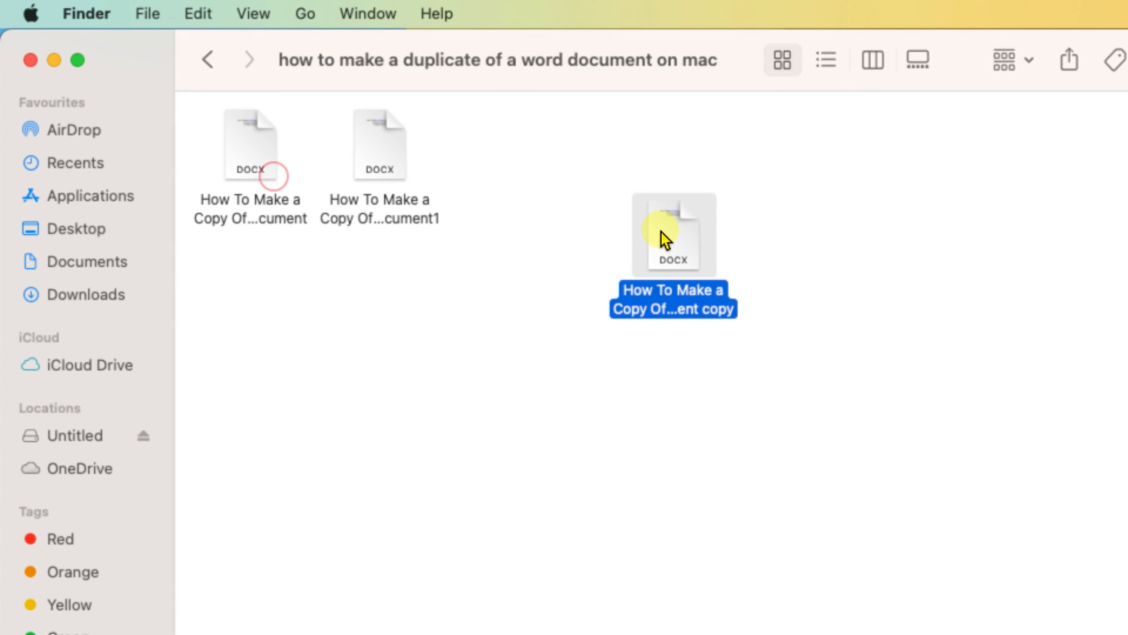
pyautogui.moveTo(901, 596)
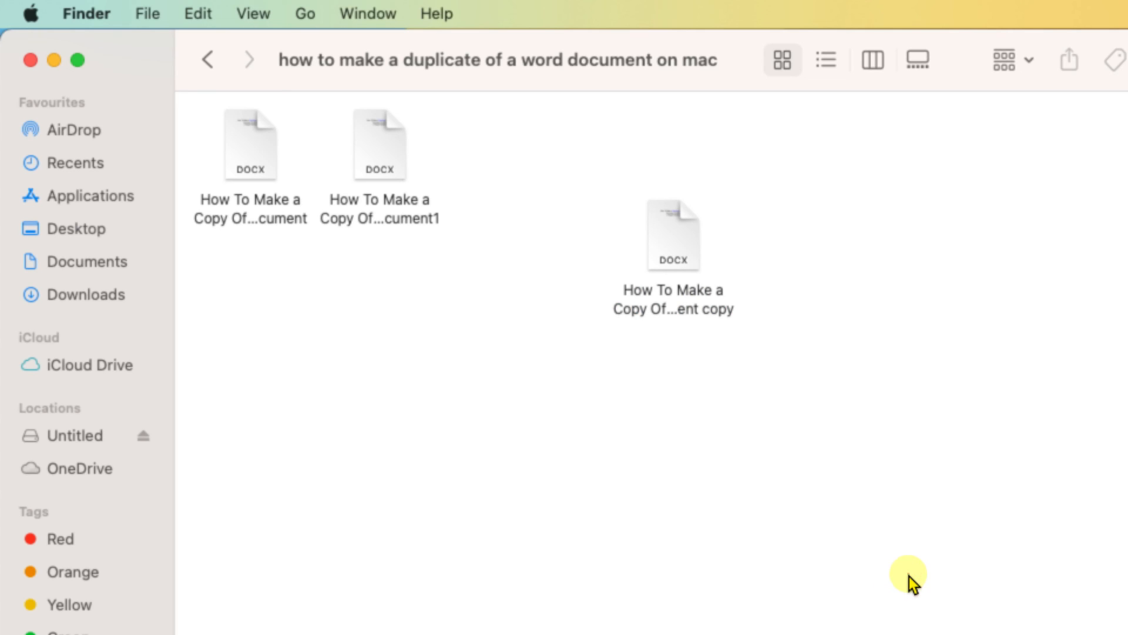
pyautogui.moveTo(250, 221)
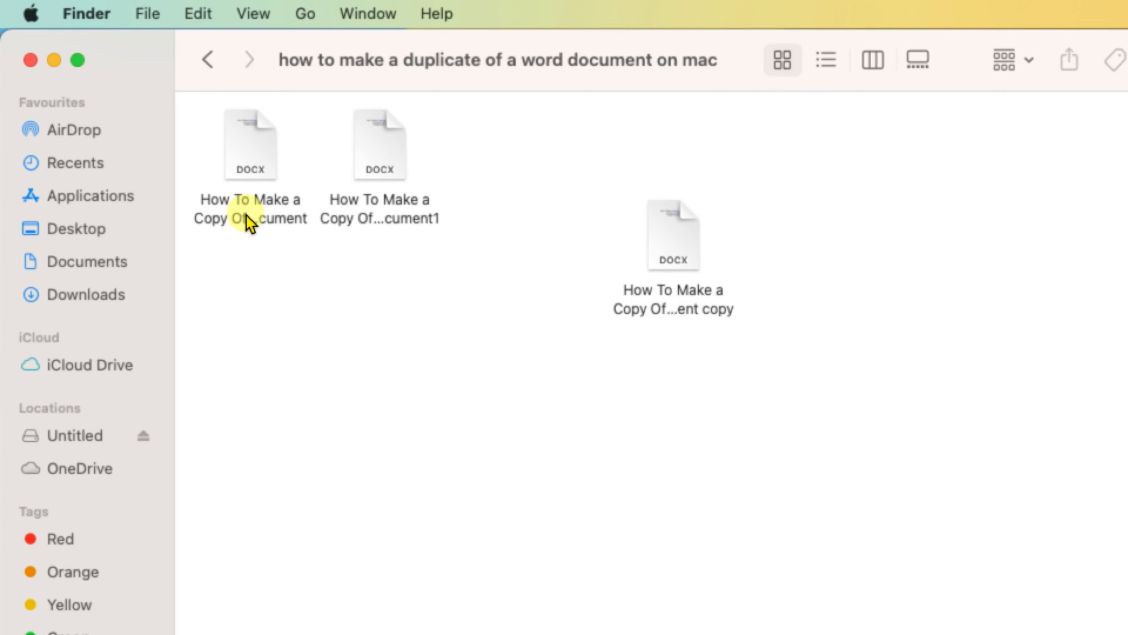
pyautogui.moveTo(250, 216)
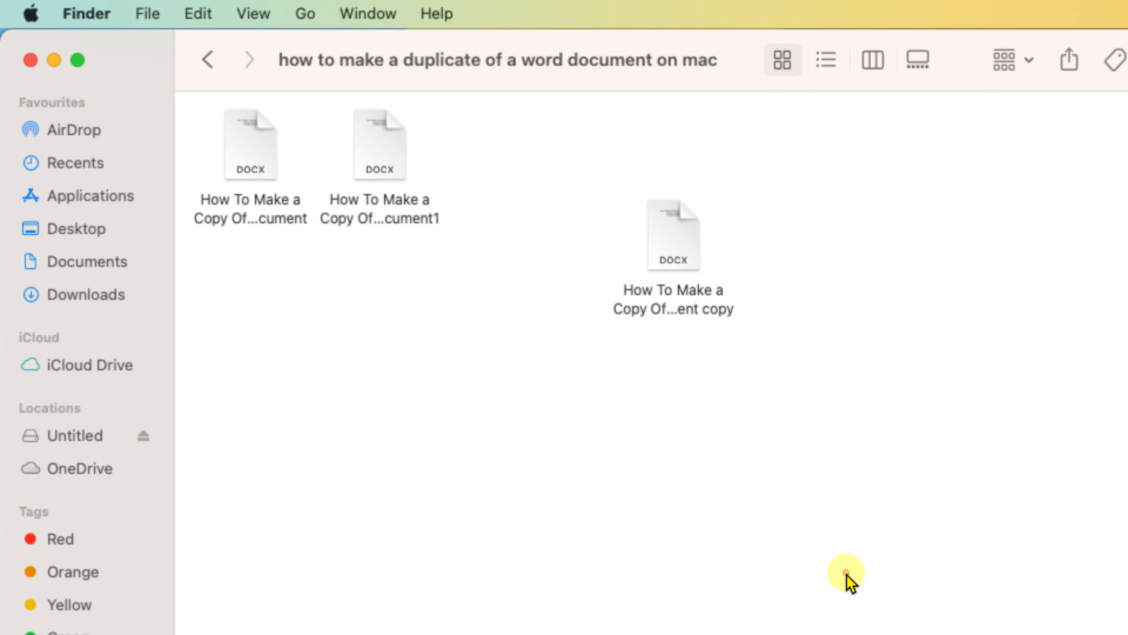
# Return to Word and place the cursor after the Document1 copy's last title line
pyautogui.press('cmd+v')
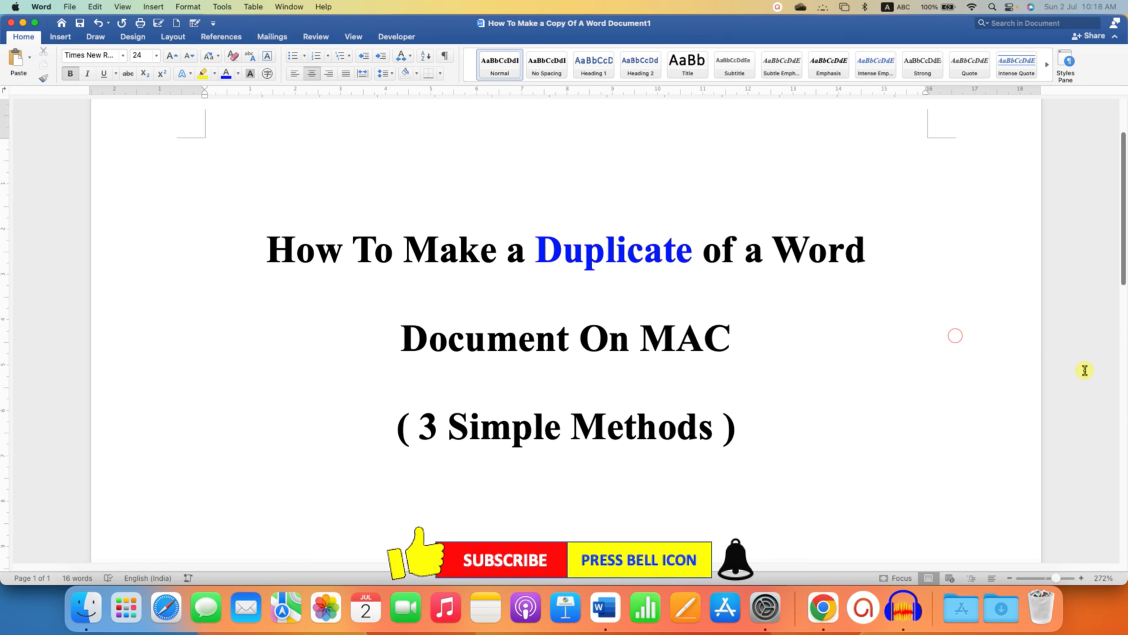
pyautogui.click(734, 426)
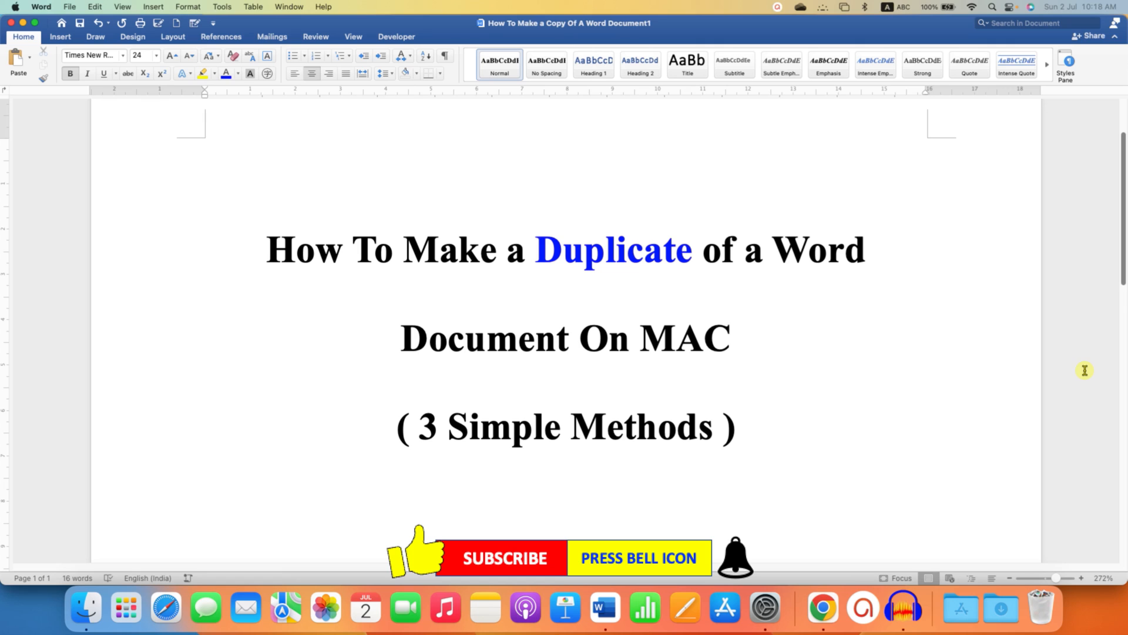
pyautogui.click(735, 426)
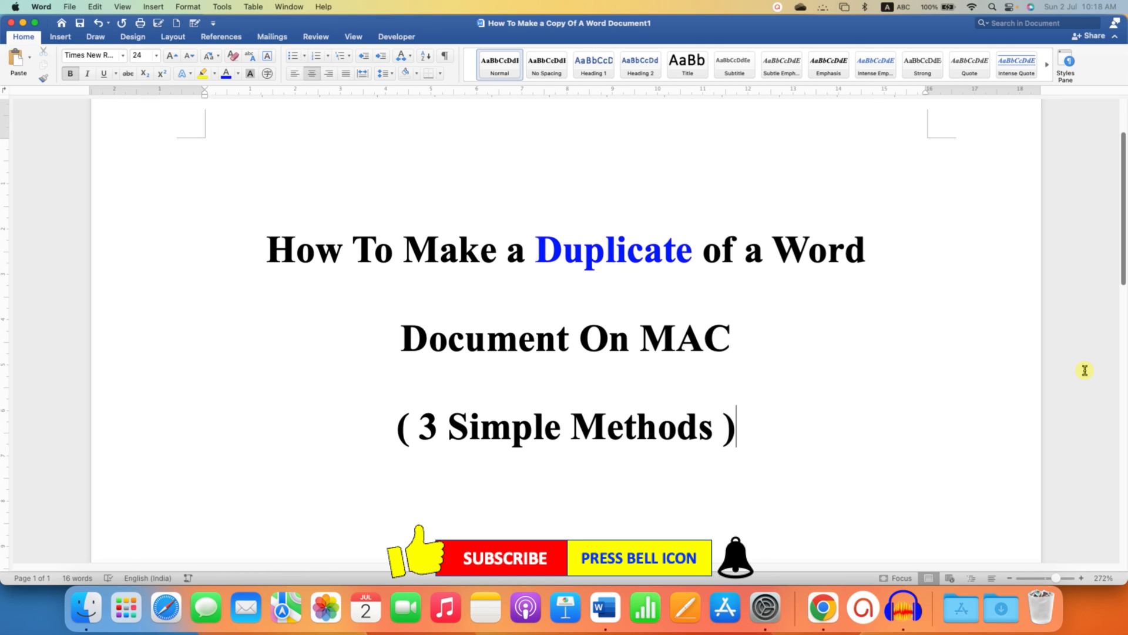